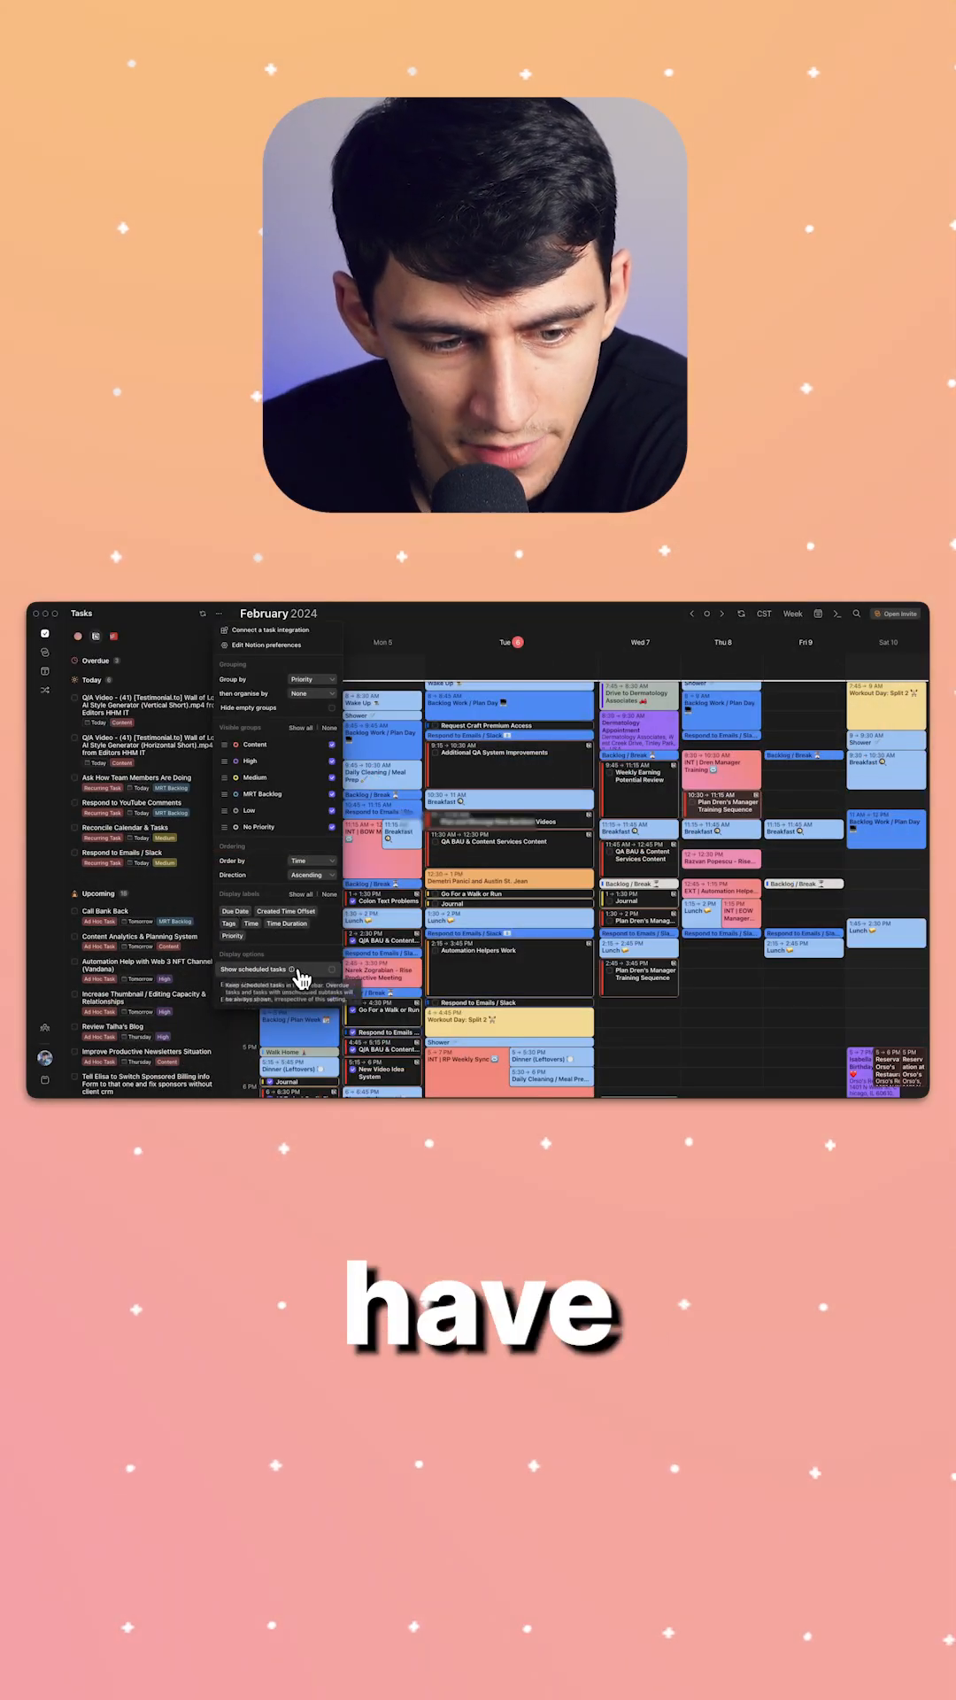
{"action": "left_click", "coordinate": [325, 969]}
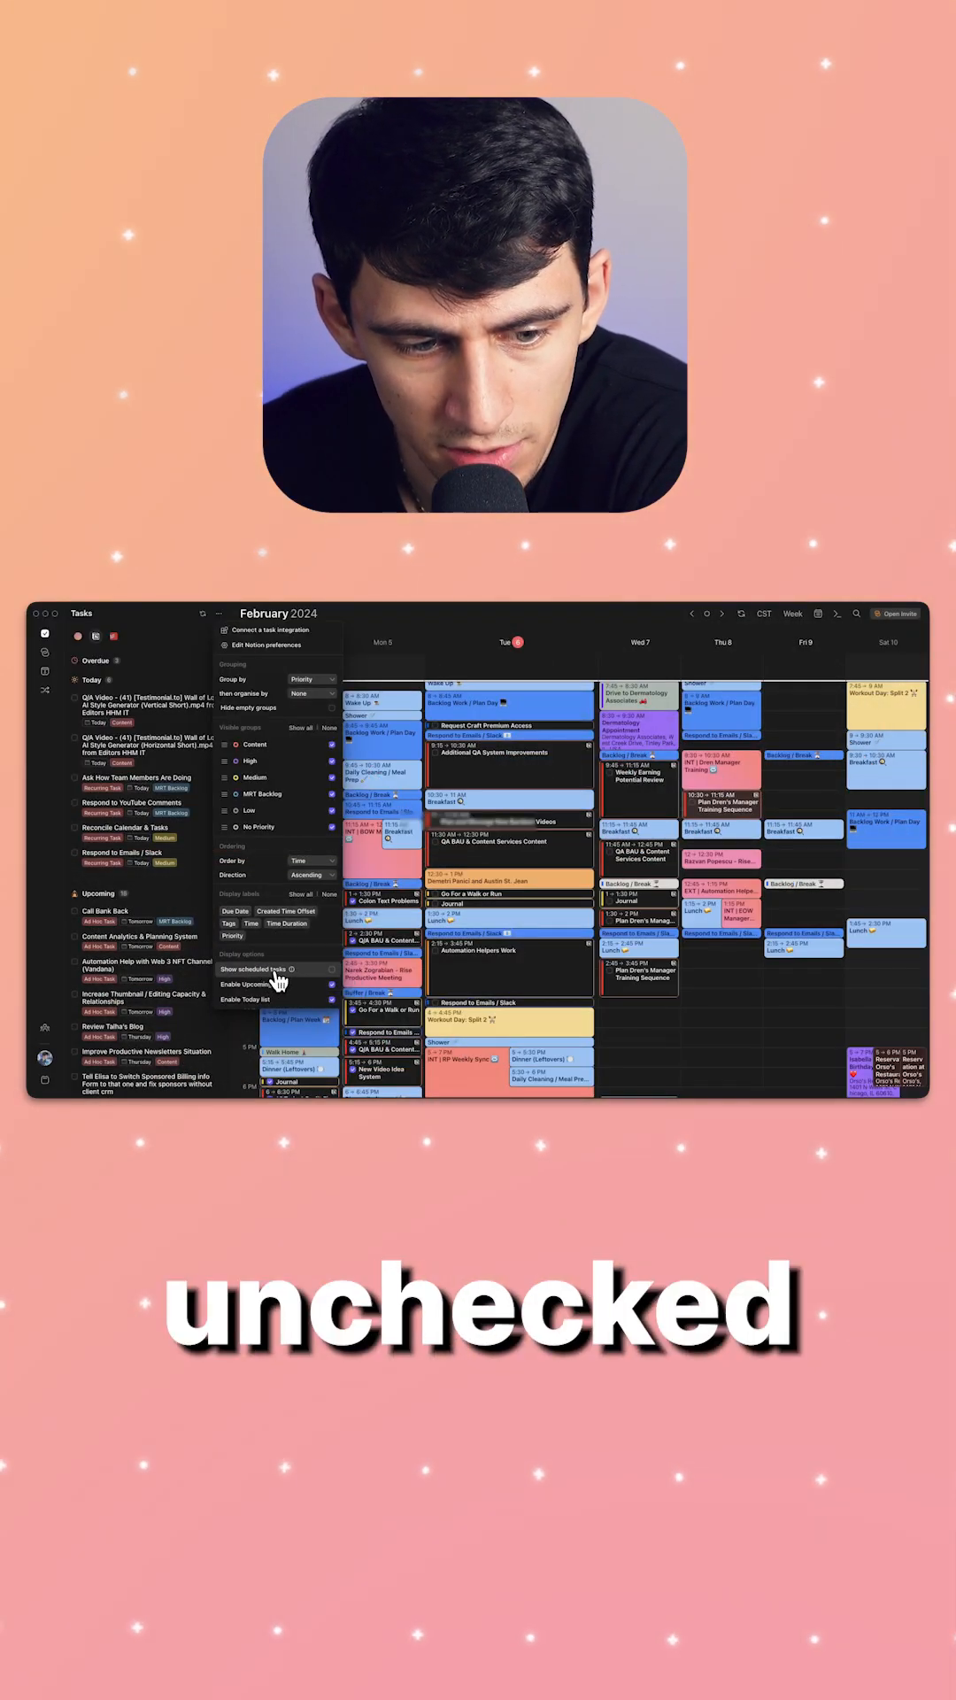